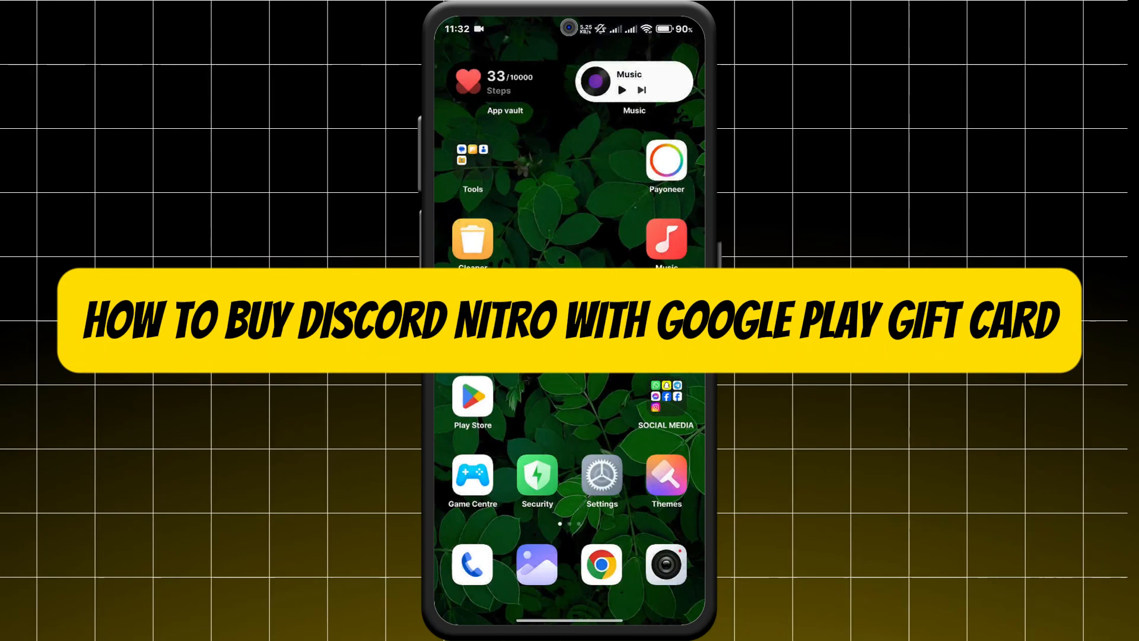
Step: In Google Play, go to Payments & subscriptions and start redeeming the gift card code
{"action": "left_click", "coordinate": [472, 398]}
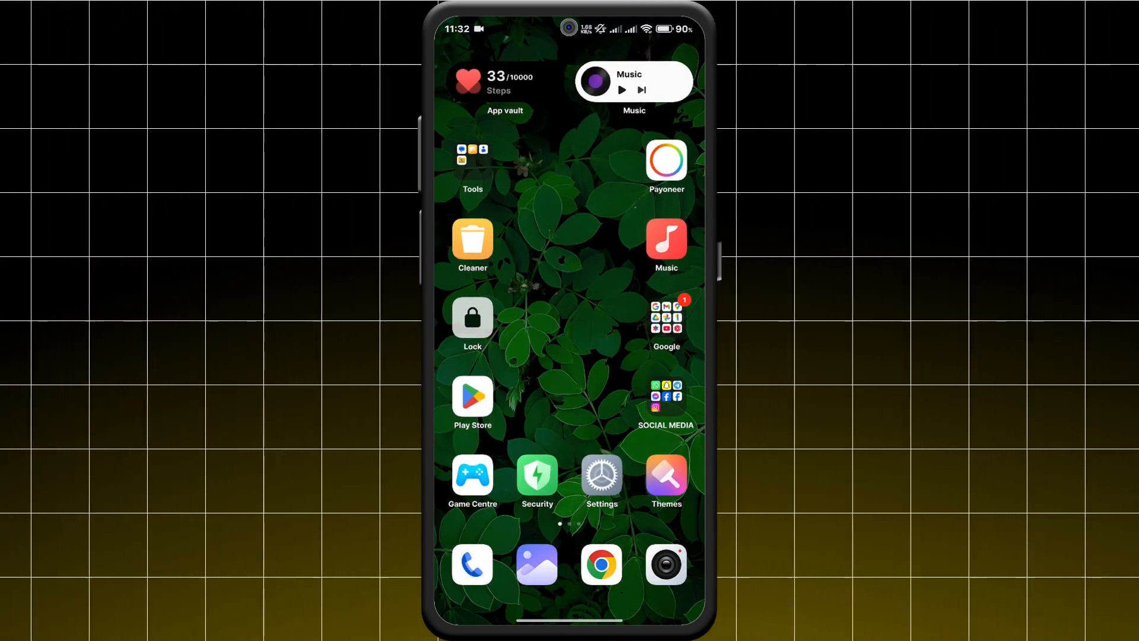
{"action": "left_click", "coordinate": [473, 398]}
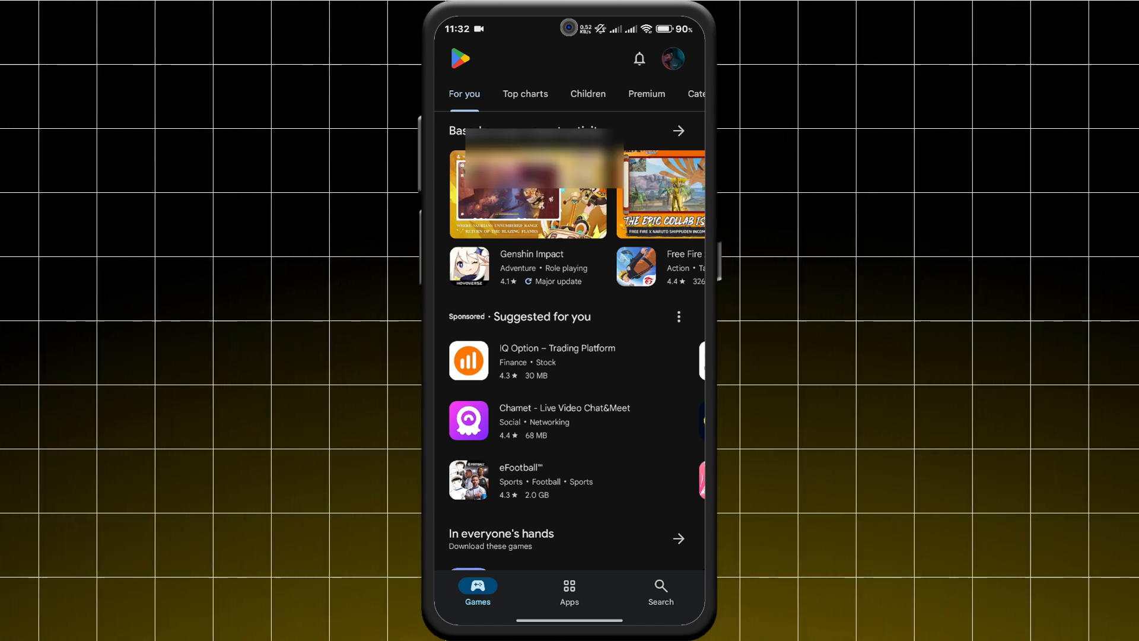
{"action": "left_click", "coordinate": [672, 59]}
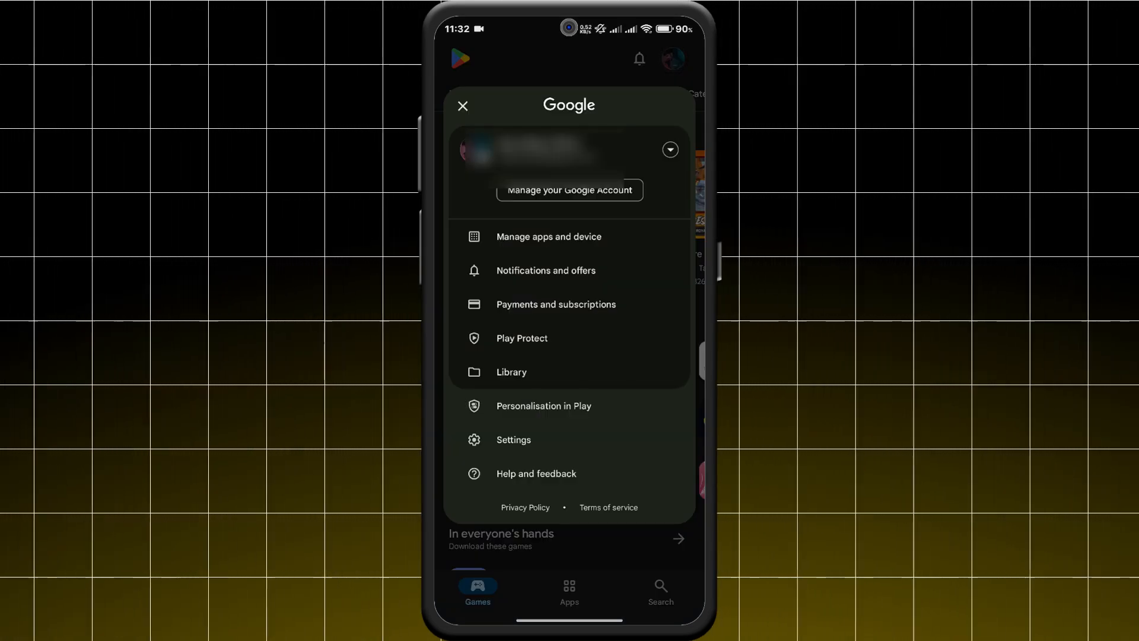
{"action": "left_click", "coordinate": [557, 303]}
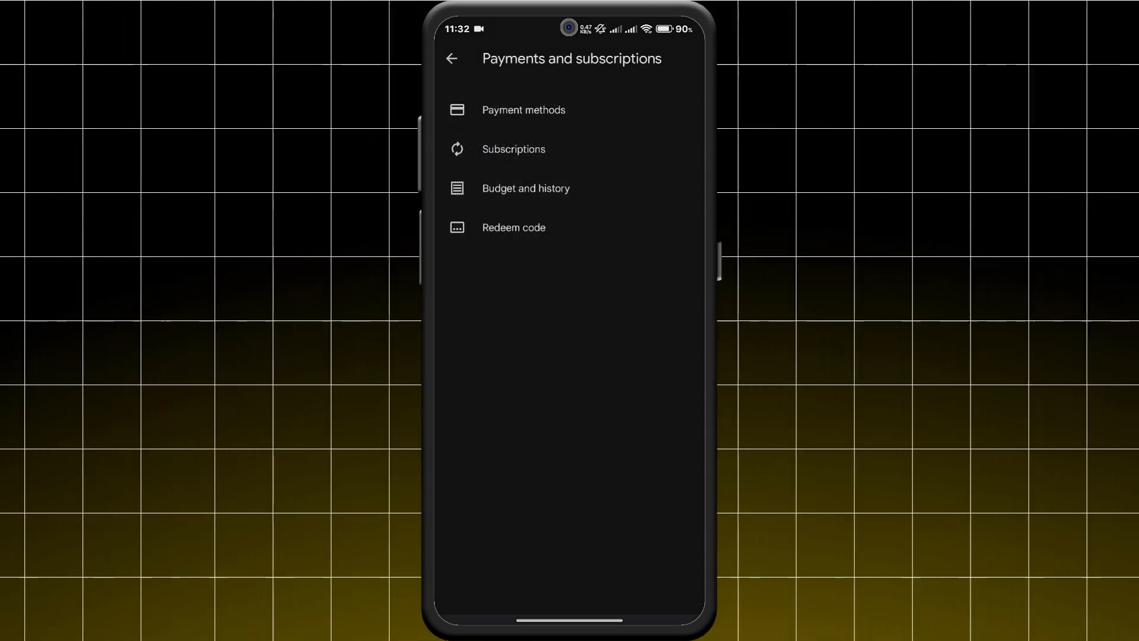
{"action": "left_click", "coordinate": [513, 228]}
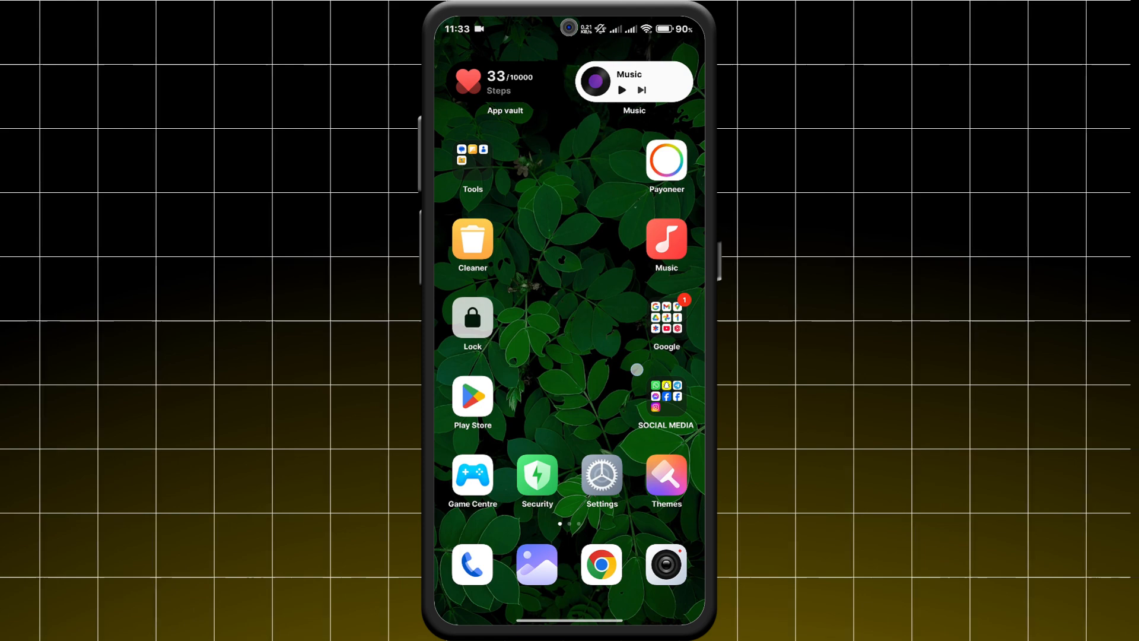
Step: Launch Discord from the home screen and show your own profile page
{"action": "scroll", "scroll_direction": "left", "scroll_amount": 3}
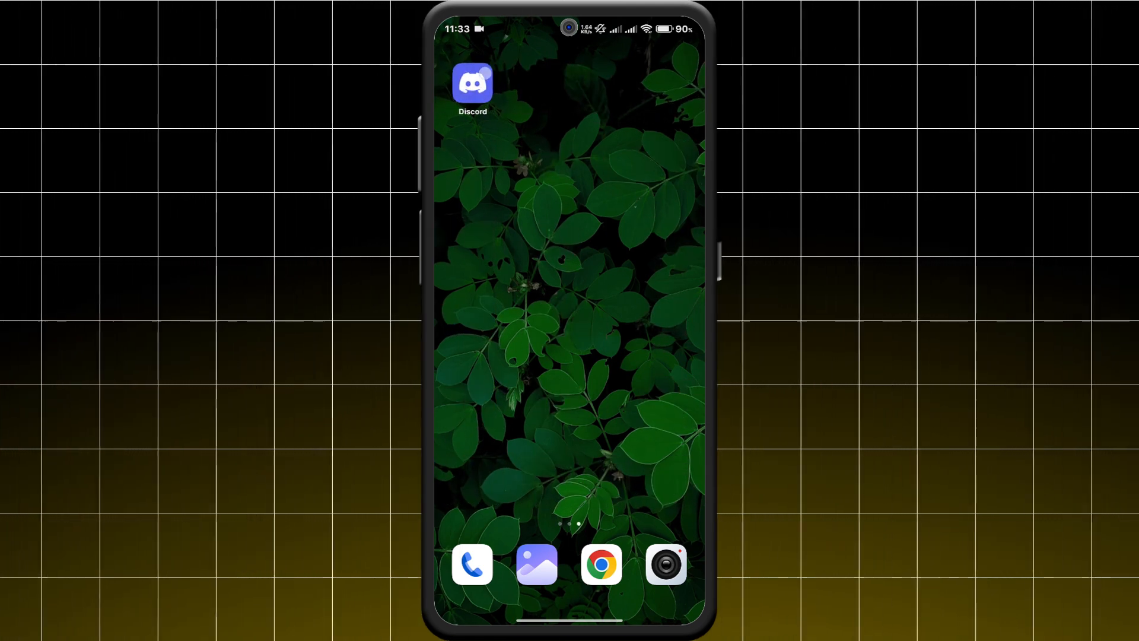
{"action": "left_click", "coordinate": [472, 82]}
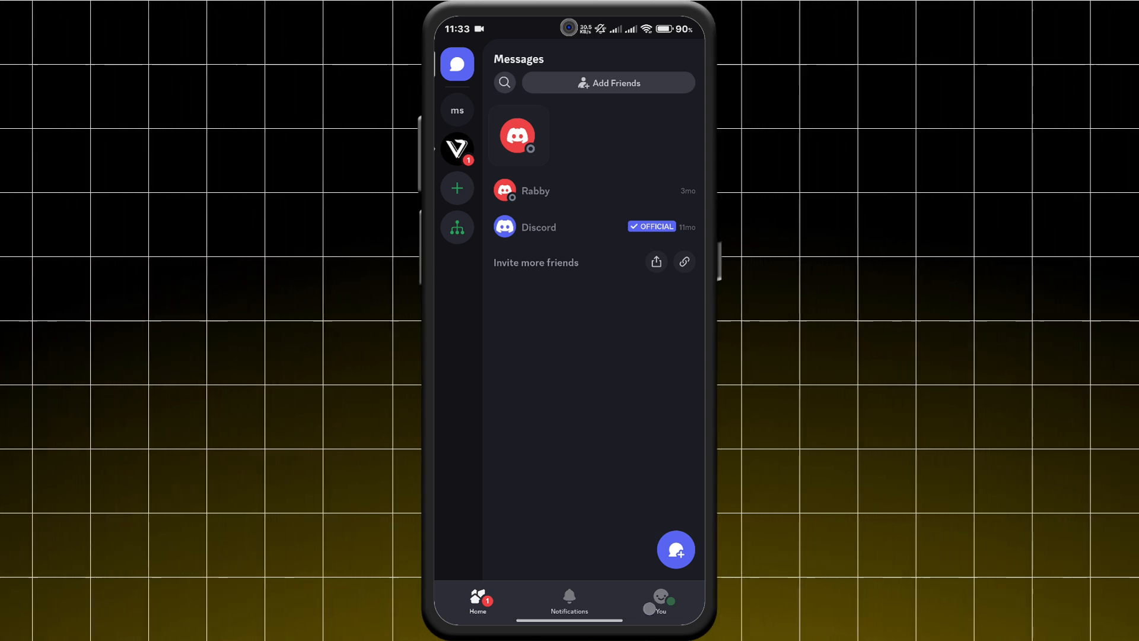
{"action": "left_click", "coordinate": [662, 599]}
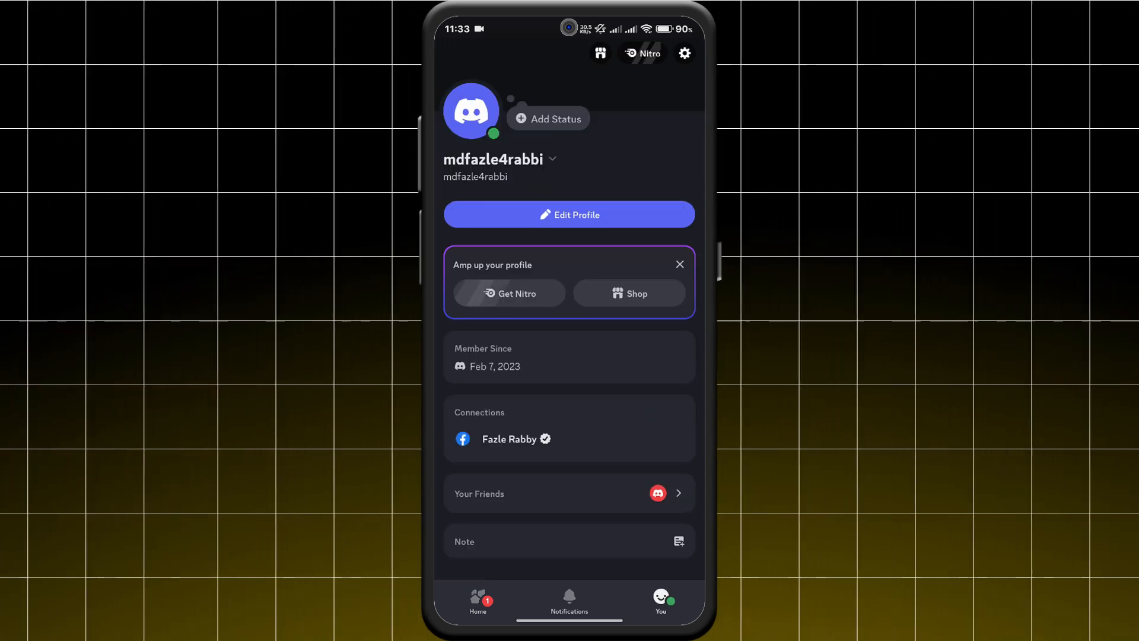
Step: From Discord settings, browse the Nitro offers and choose Get Basic
{"action": "left_click", "coordinate": [683, 54]}
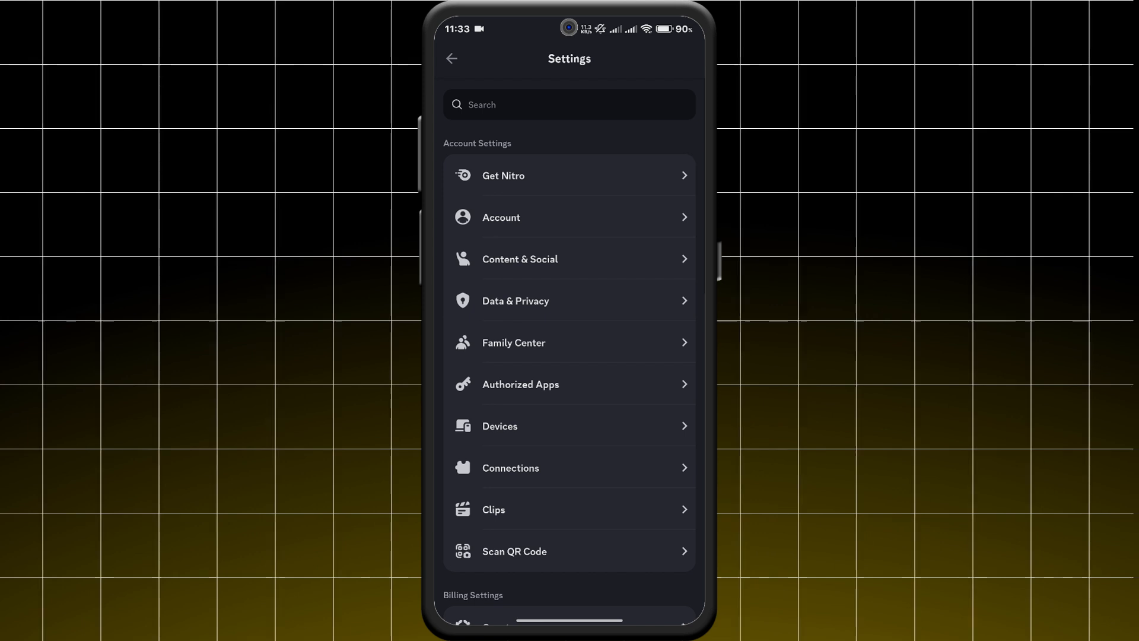
{"action": "left_click", "coordinate": [503, 176]}
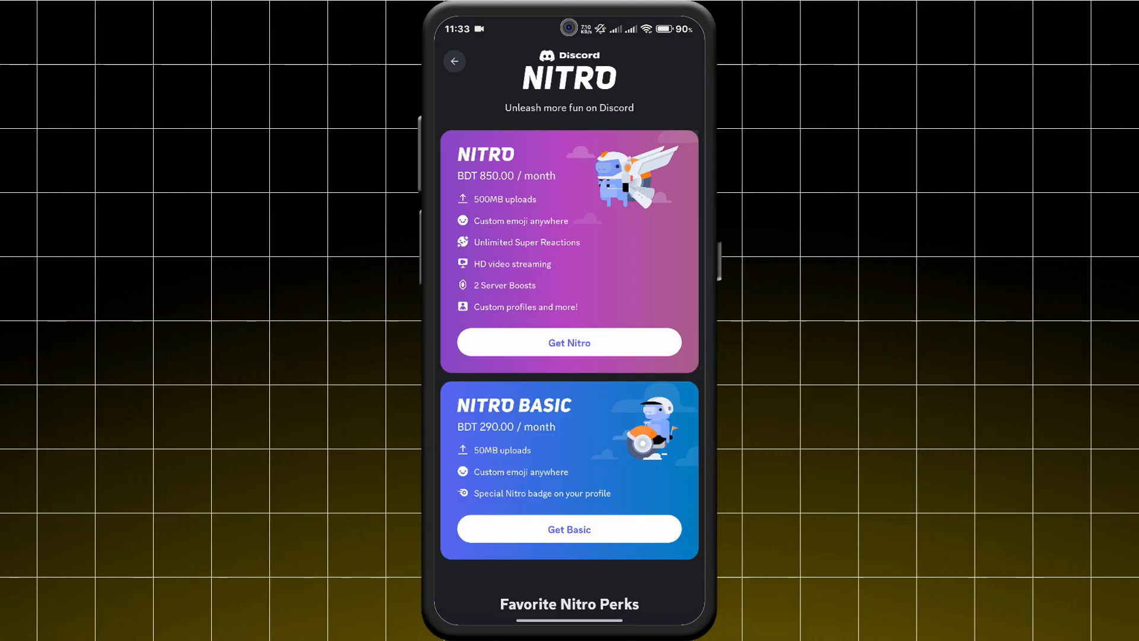
{"action": "scroll", "scroll_direction": "down", "scroll_amount": 3}
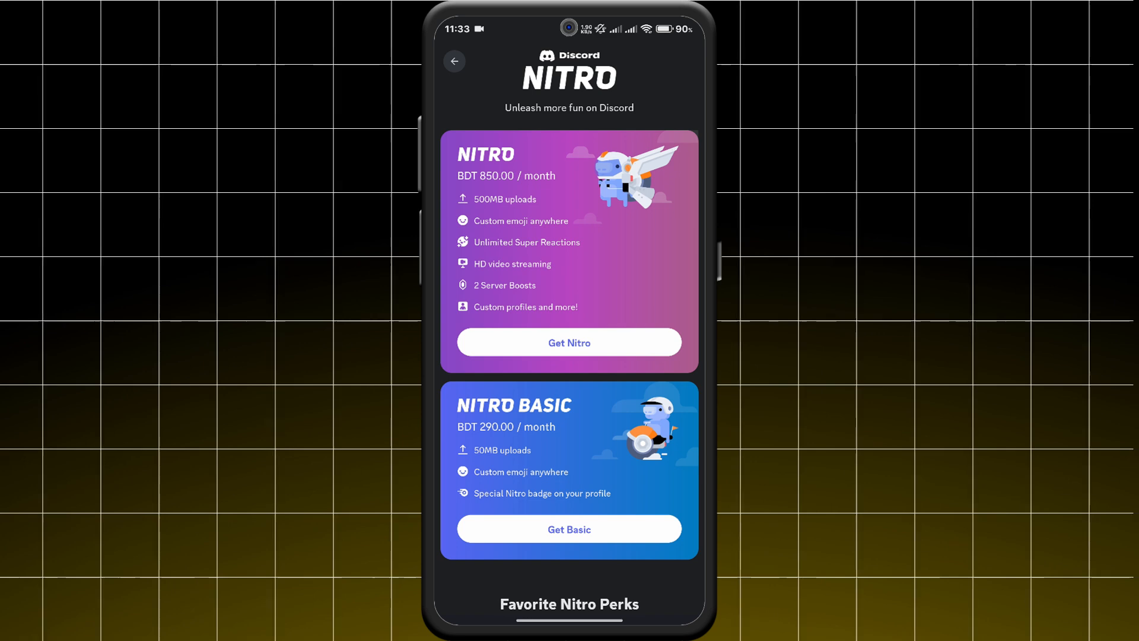
{"action": "left_click", "coordinate": [569, 528]}
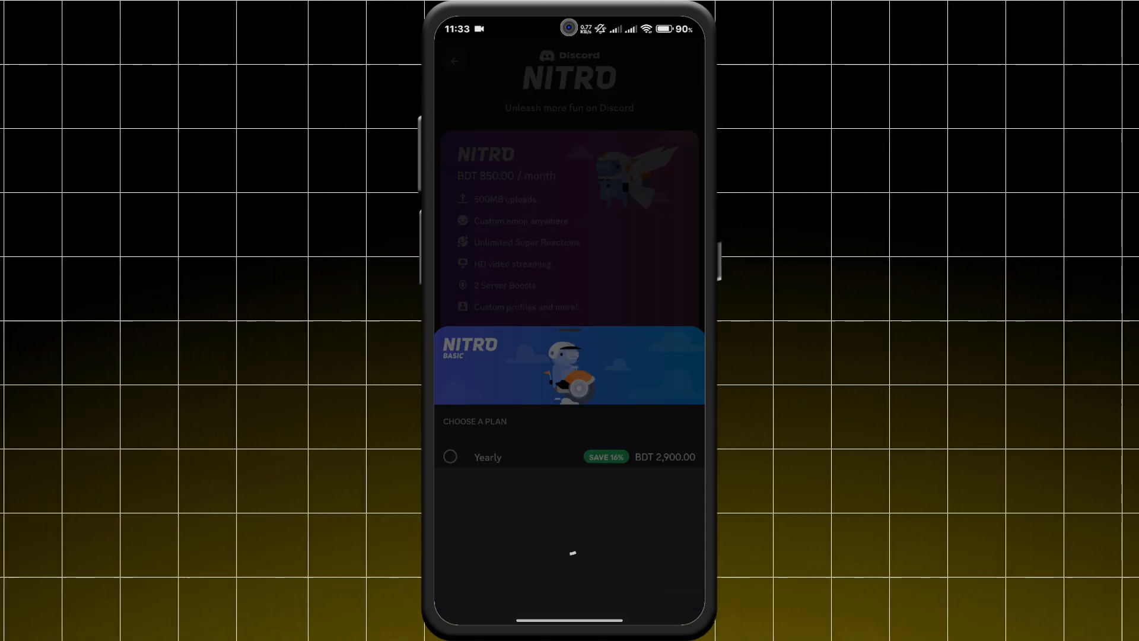
Step: Subscribe to Nitro Basic Monthly at BDT 290.00 through the Google Play purchase sheet
{"action": "left_click", "coordinate": [569, 365]}
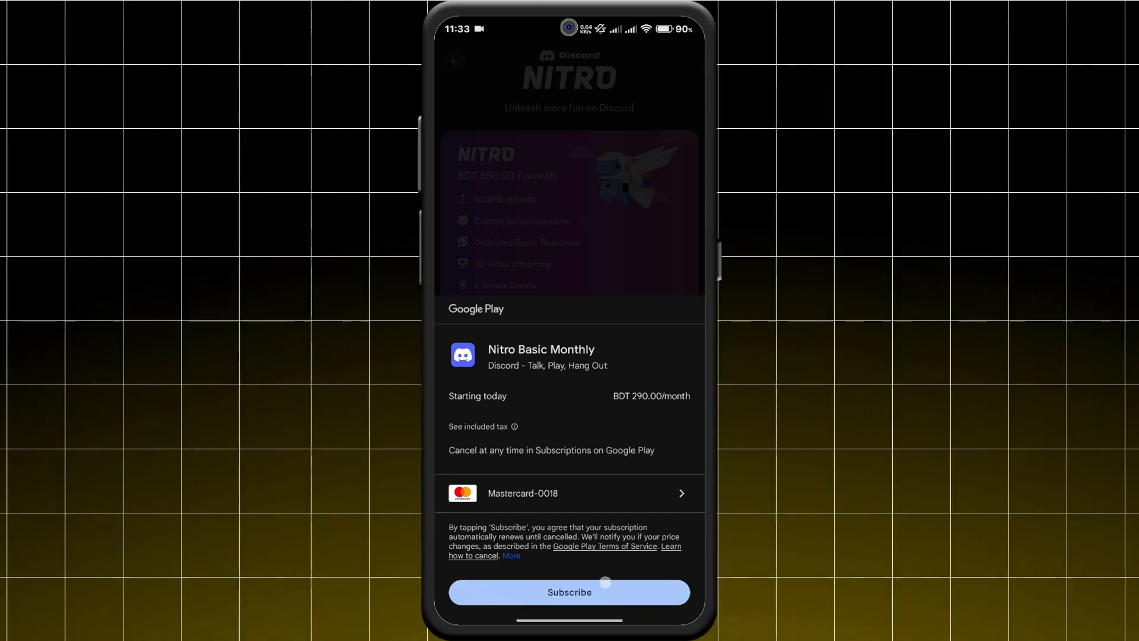
{"action": "left_click", "coordinate": [568, 592]}
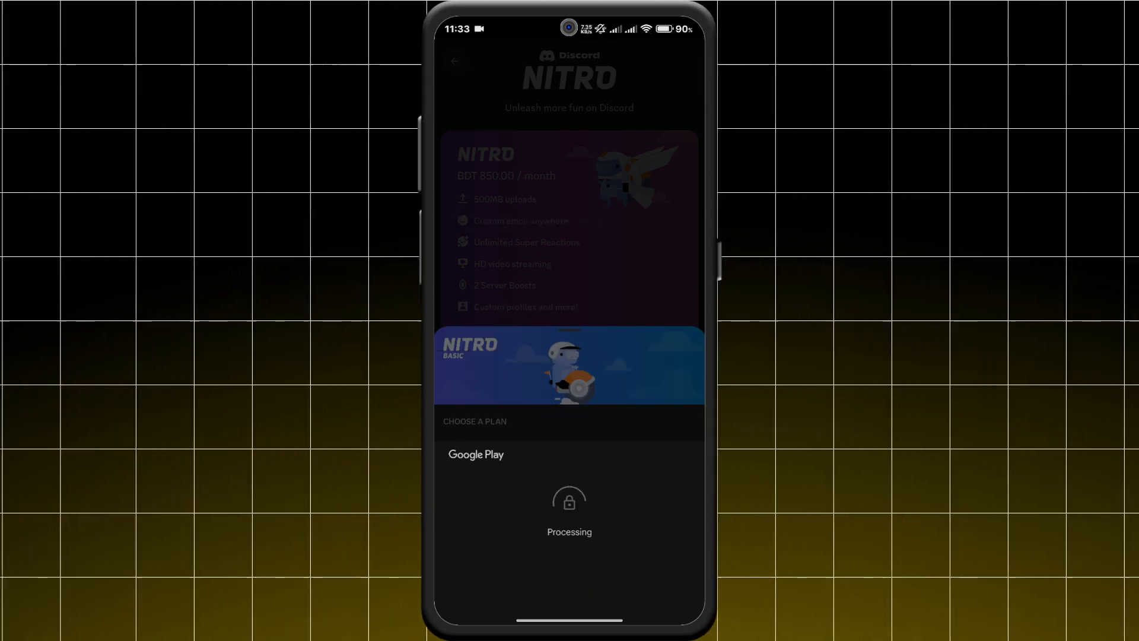